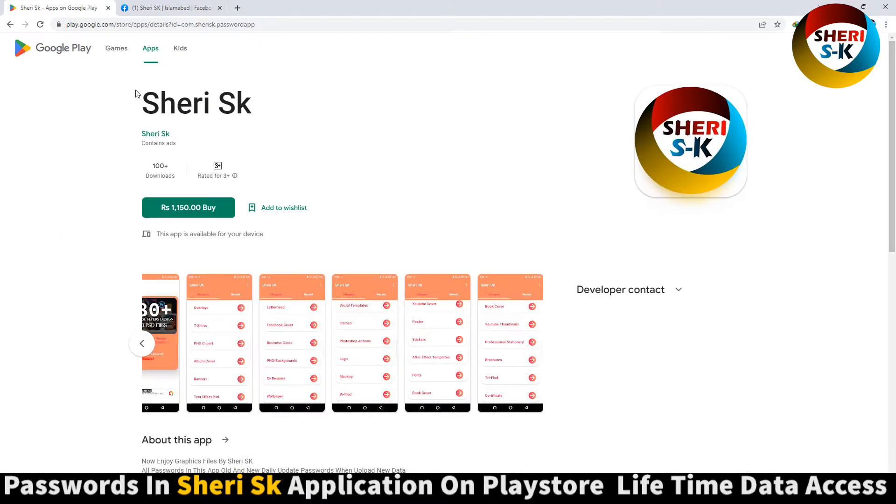
{"action": "mouse_move", "coordinate": [140, 93]}
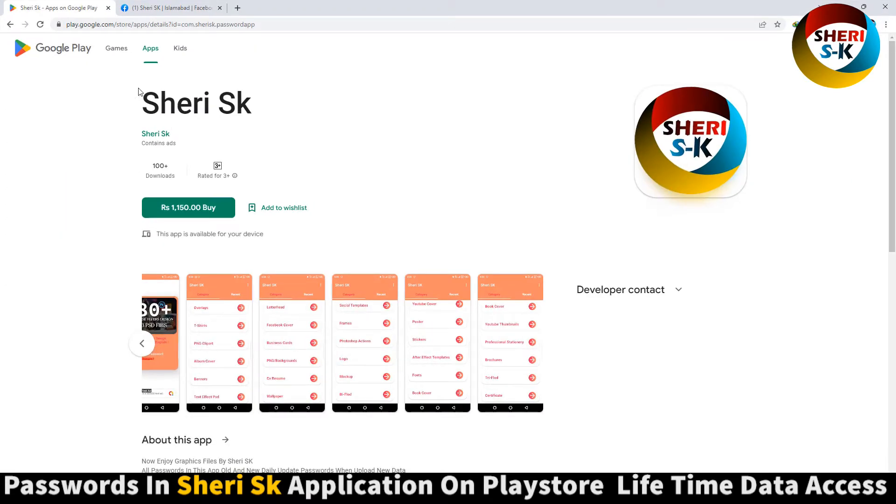
Step: Switch to the designer's Facebook page tab and scroll through the page to view it
{"action": "left_click", "coordinate": [170, 7]}
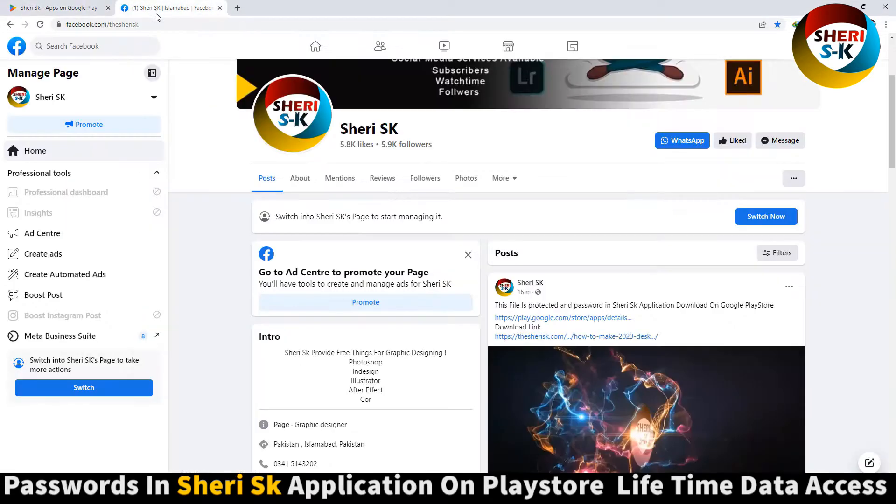
{"action": "scroll", "scroll_direction": "down", "scroll_amount": 3}
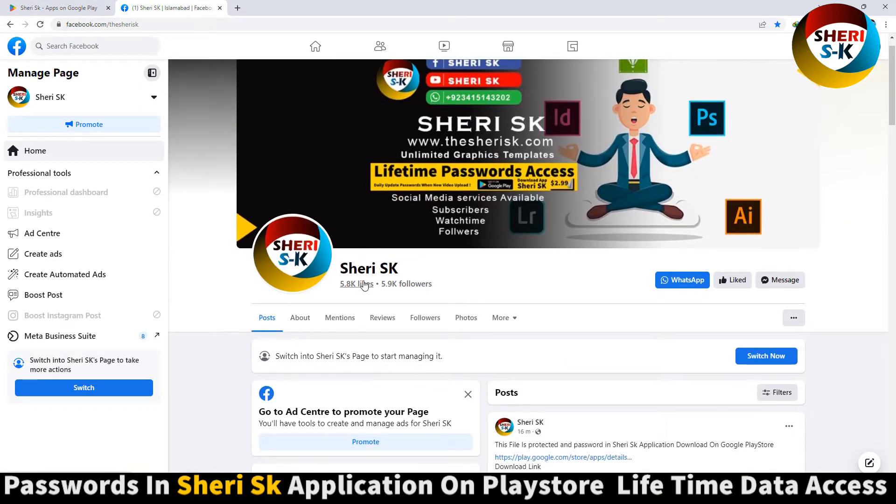
{"action": "scroll", "scroll_direction": "down", "scroll_amount": 3}
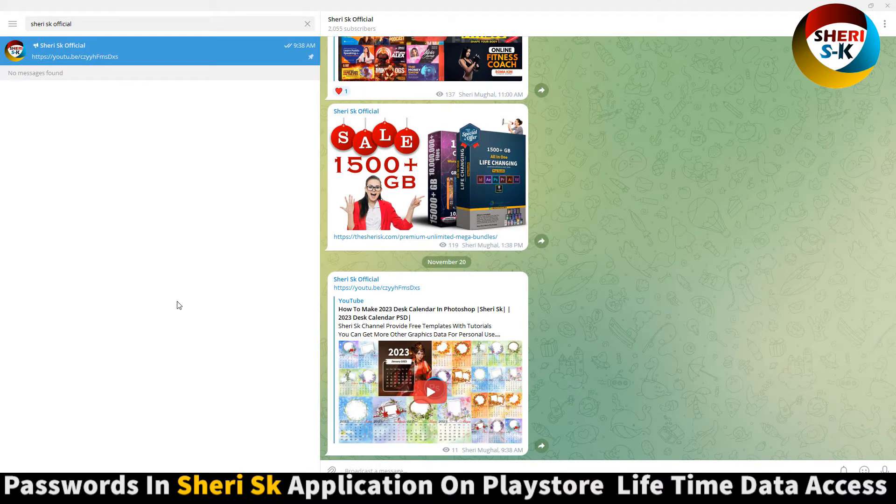
{"action": "mouse_move", "coordinate": [280, 265]}
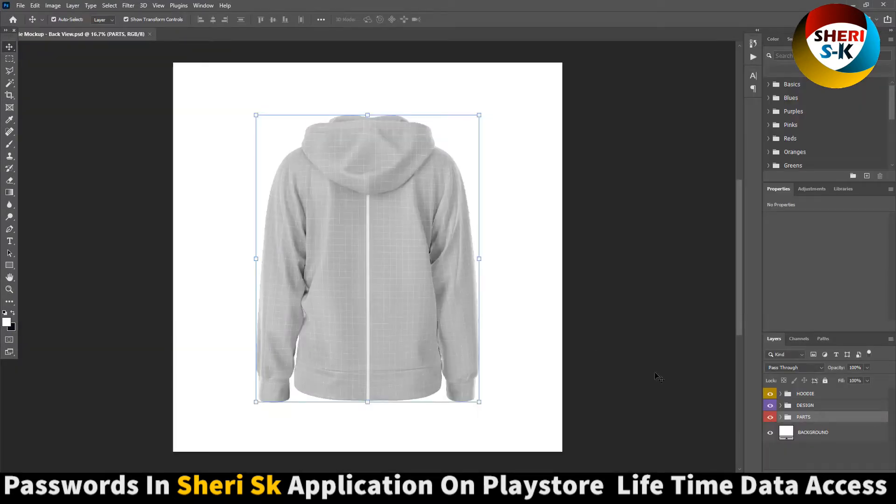
Step: Change the BACKGROUND layer's fill to a light grey colour
{"action": "left_click", "coordinate": [812, 432]}
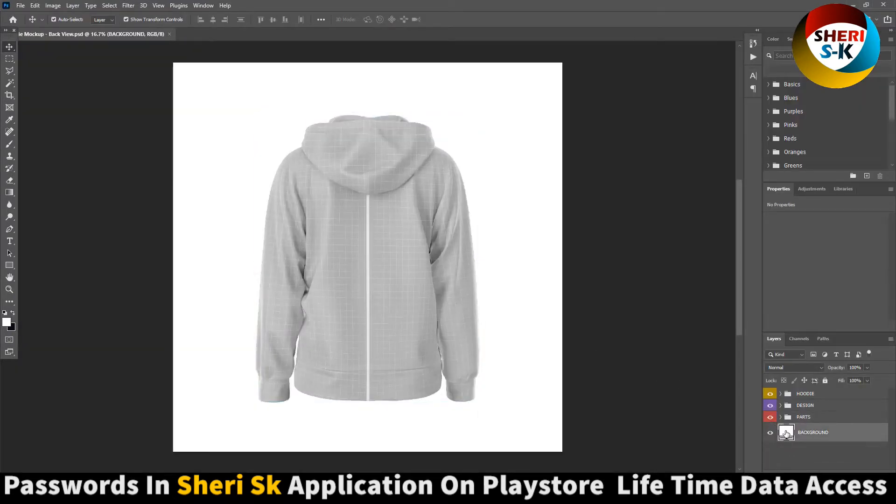
{"action": "double_click", "coordinate": [785, 431]}
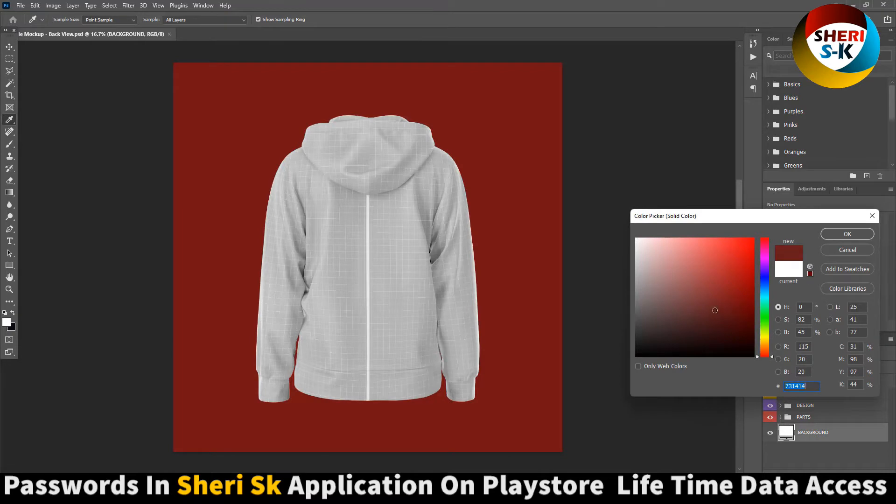
{"action": "left_click", "coordinate": [635, 246]}
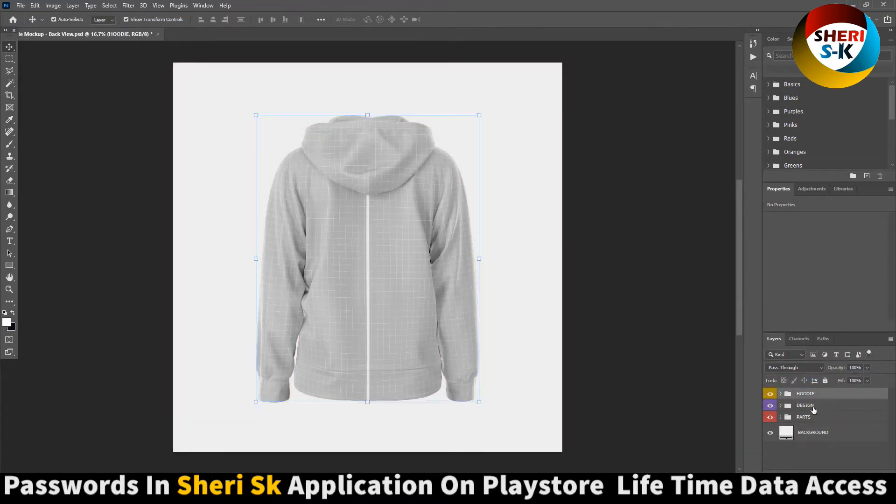
Step: Expand the PARTS group and hide the HOODIE group
{"action": "left_click", "coordinate": [803, 416]}
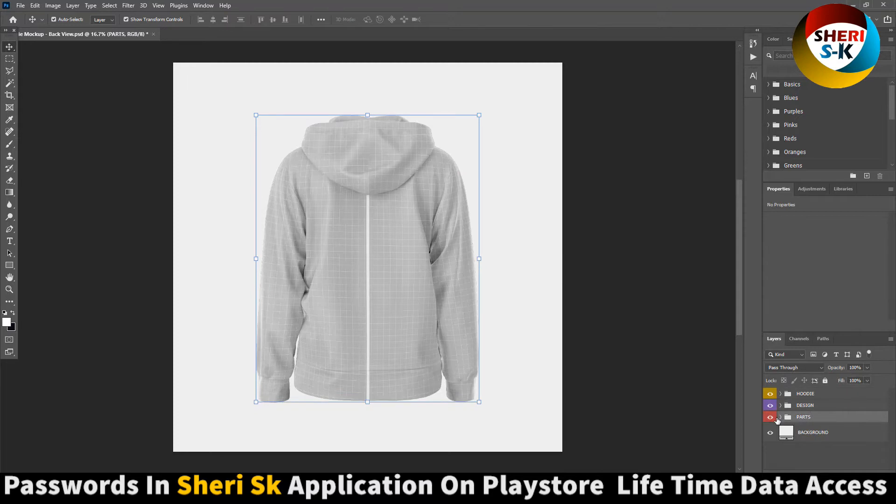
{"action": "left_click", "coordinate": [779, 416]}
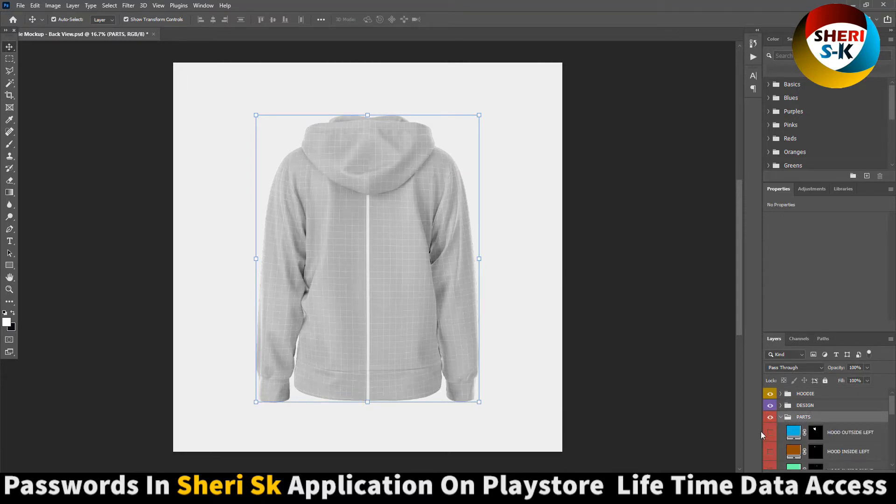
{"action": "left_click", "coordinate": [769, 393]}
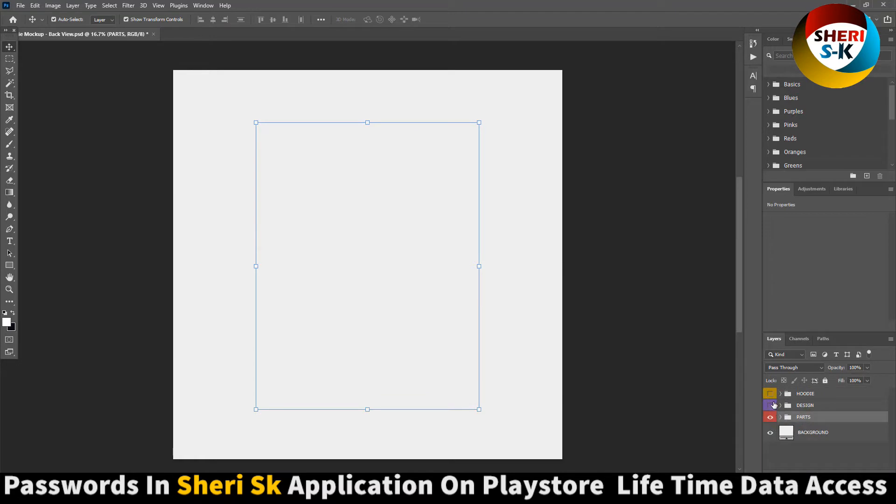
Step: Show the HOODIE group again, expand it, and select the HIGHLIGHTS layer
{"action": "left_click", "coordinate": [769, 393]}
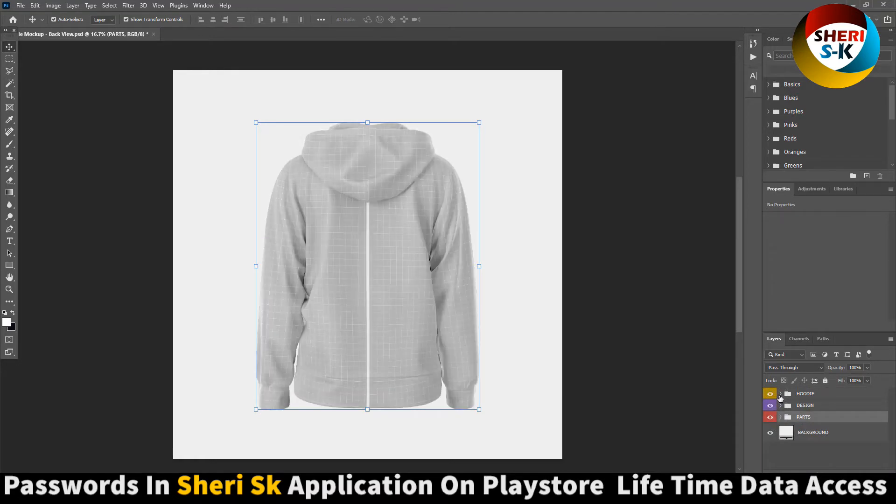
{"action": "left_click", "coordinate": [780, 392]}
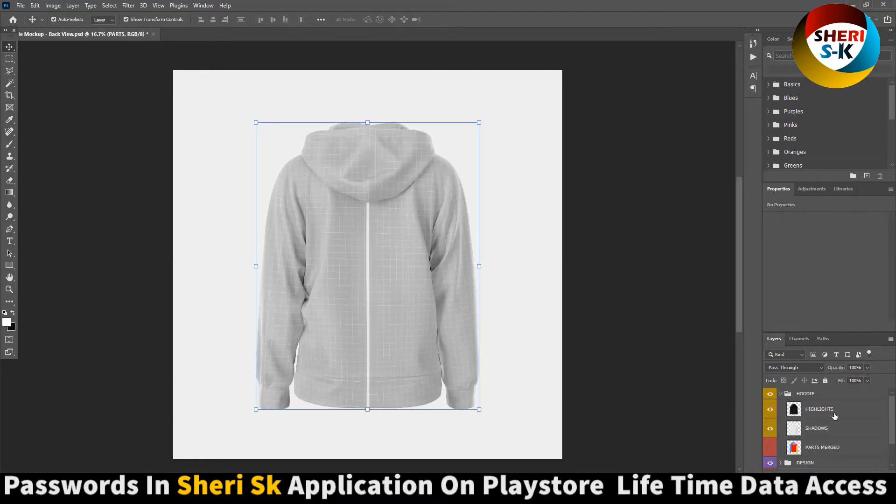
{"action": "left_click", "coordinate": [817, 409]}
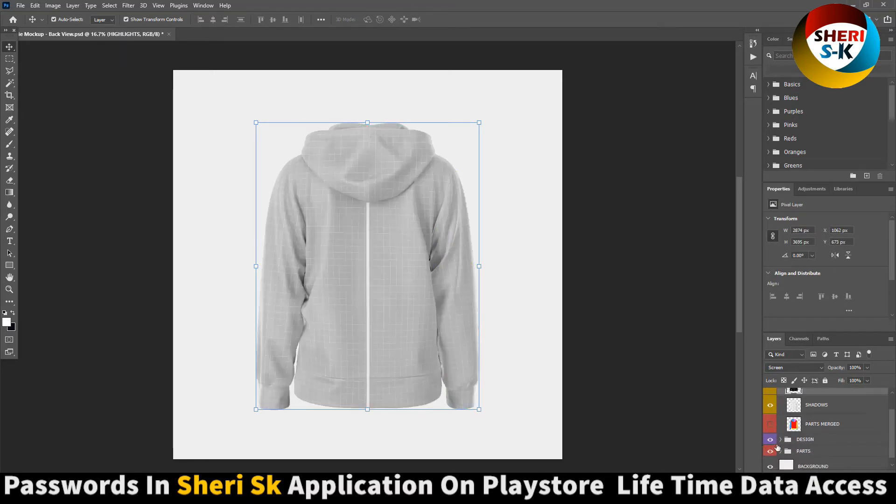
Step: Expand the DESIGN group, inspect the sleeve design layers, and open the BACK DESIGN smart object
{"action": "left_click", "coordinate": [780, 438]}
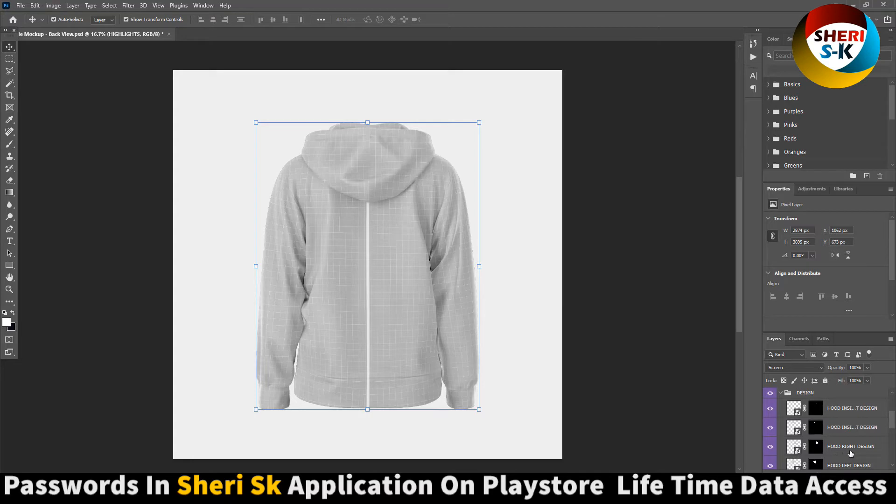
{"action": "left_click", "coordinate": [848, 442]}
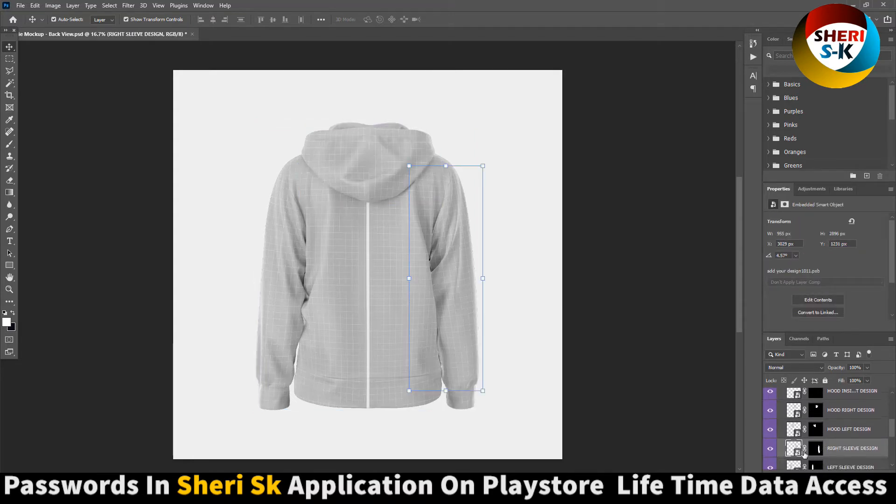
{"action": "left_click", "coordinate": [852, 443]}
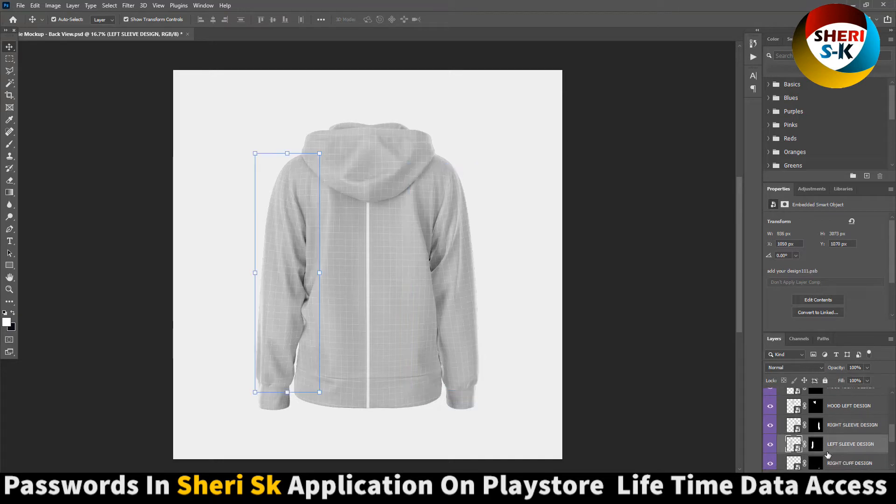
{"action": "left_click", "coordinate": [850, 427]}
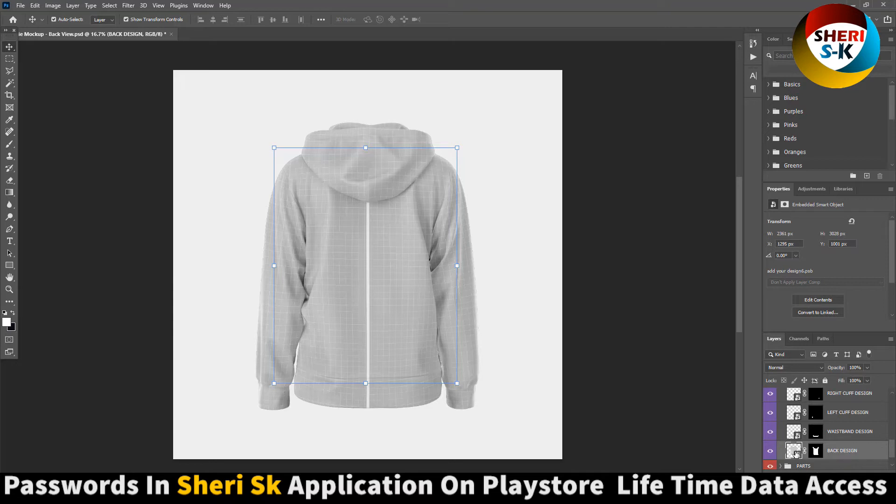
{"action": "double_click", "coordinate": [793, 450]}
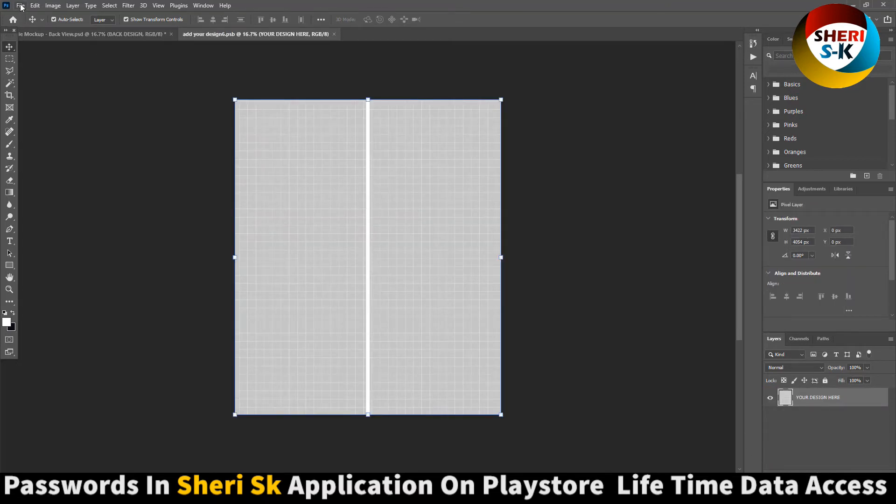
Step: Use File > Open to browse into the pictures folder for the model photo
{"action": "left_click", "coordinate": [20, 5]}
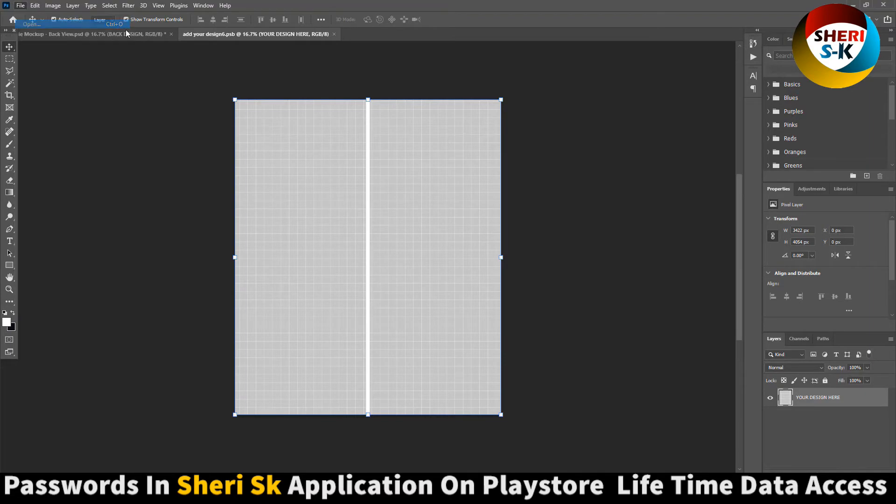
{"action": "left_click", "coordinate": [30, 24]}
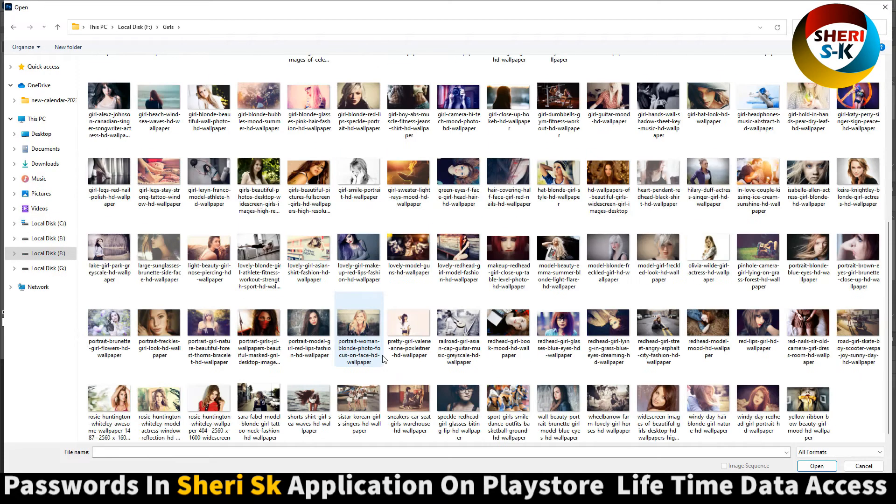
{"action": "left_click", "coordinate": [816, 466]}
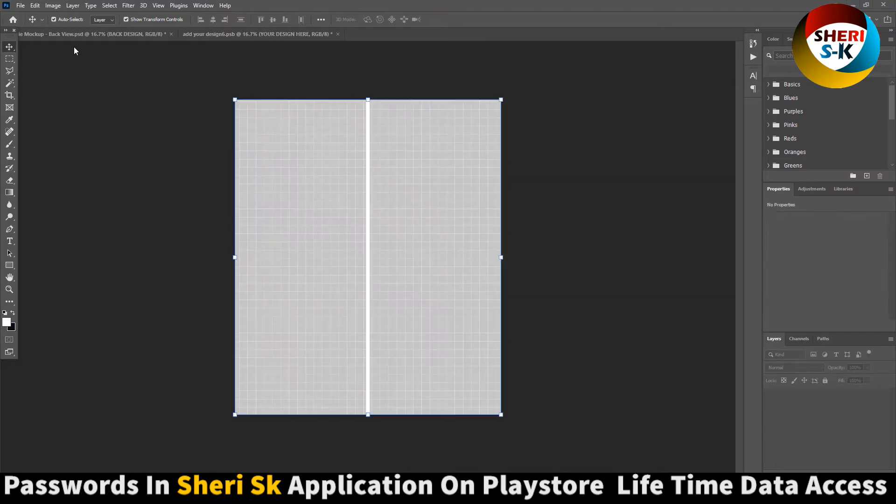
{"action": "left_click", "coordinate": [20, 5]}
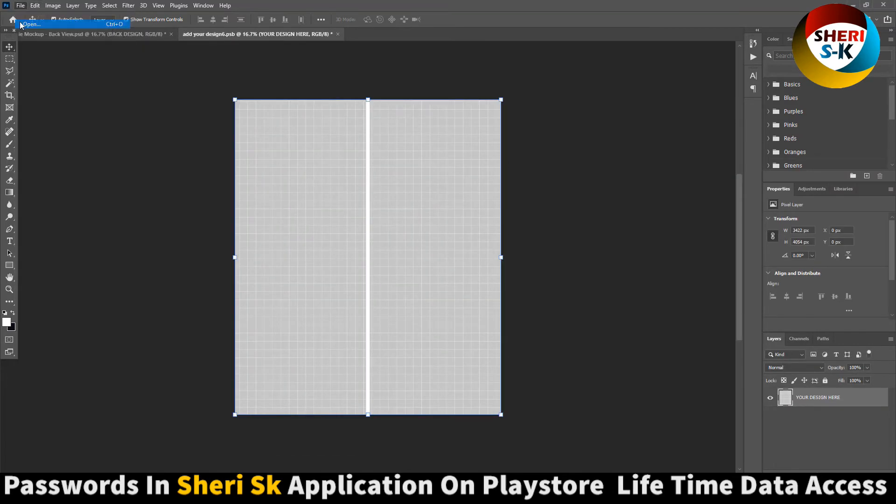
{"action": "left_click", "coordinate": [30, 24]}
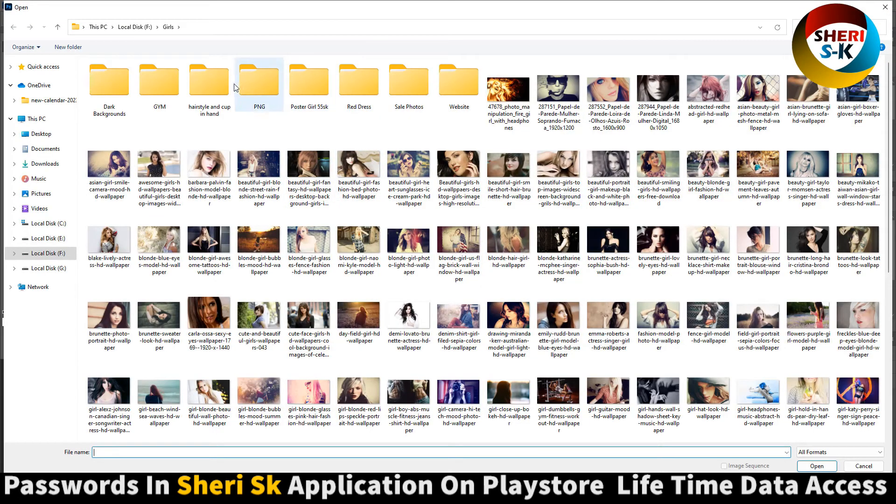
{"action": "double_click", "coordinate": [208, 84]}
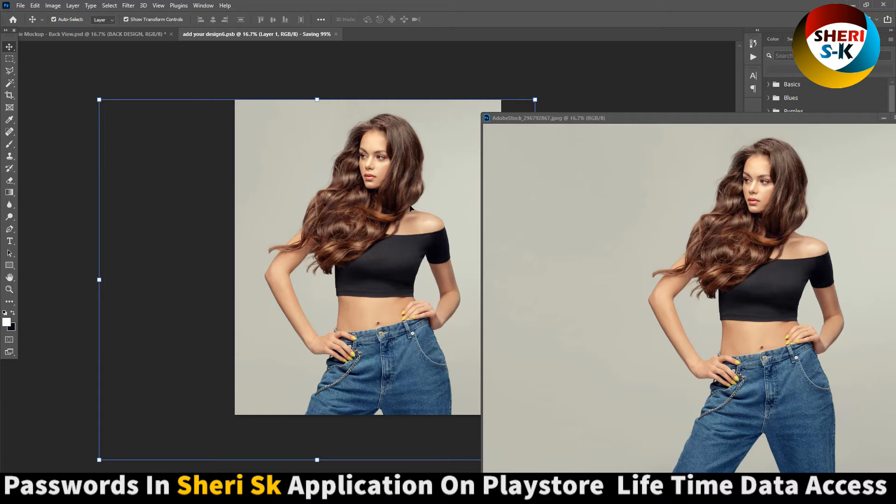
Step: View the model photo on the Back View hoodie, then open the Front View mockup
{"action": "left_click", "coordinate": [92, 34]}
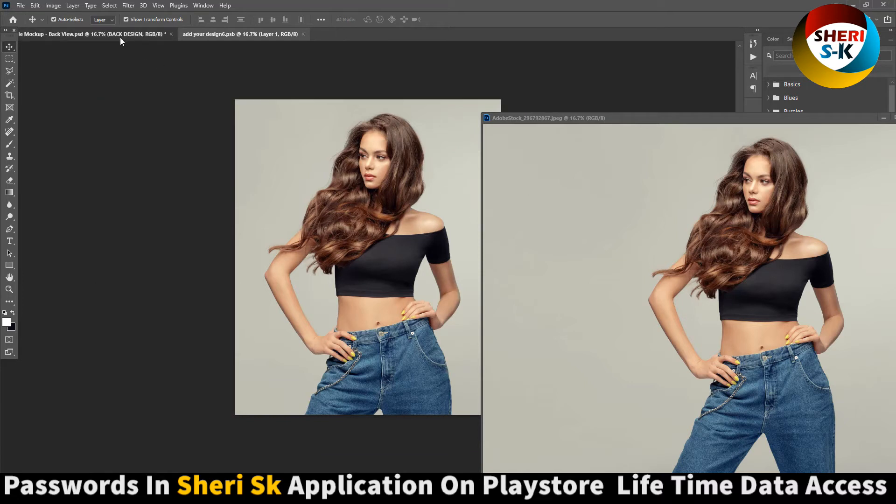
{"action": "left_click", "coordinate": [85, 33]}
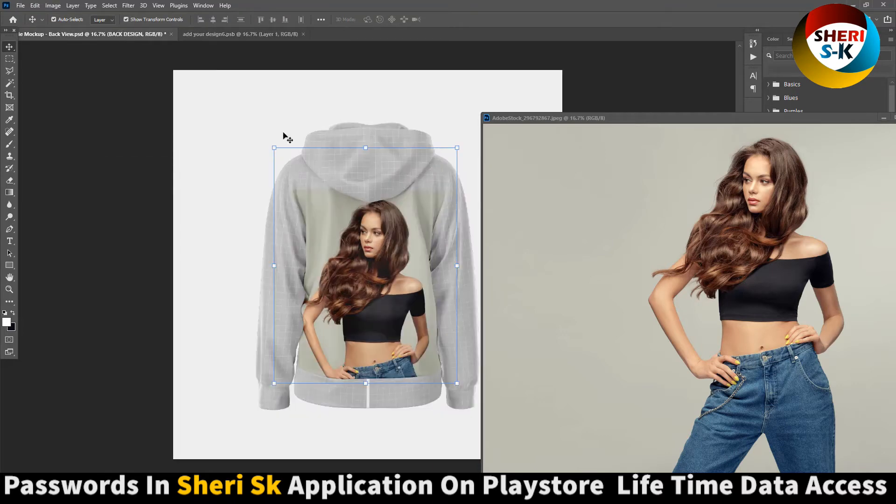
{"action": "mouse_move", "coordinate": [684, 129]}
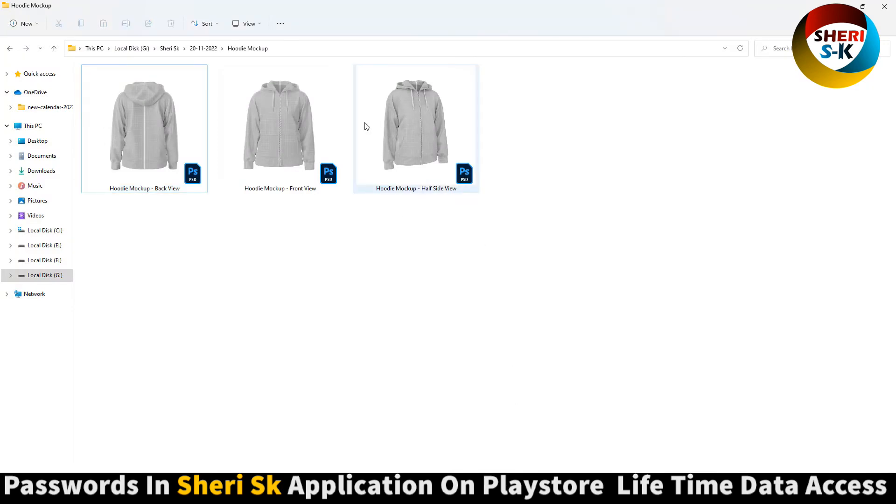
{"action": "double_click", "coordinate": [280, 124]}
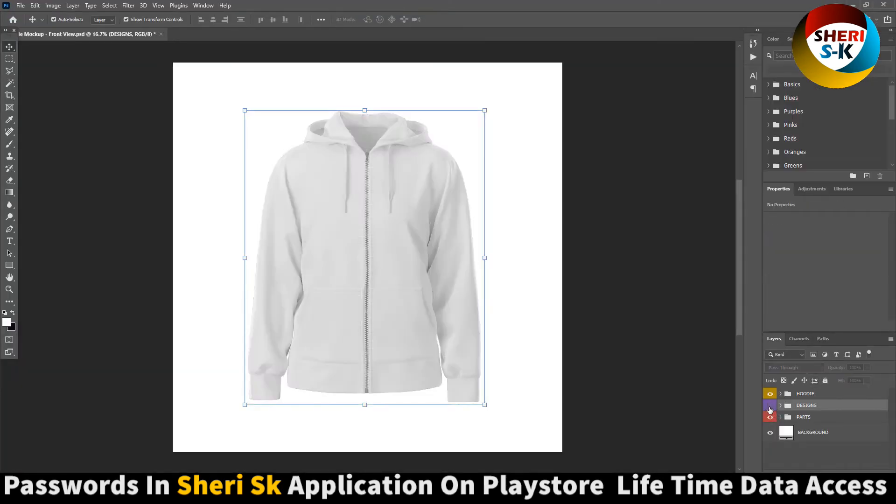
Step: Toggle the HOODIE shading, expand DESIGNS, and hide then restore the pocket design
{"action": "left_click", "coordinate": [769, 393]}
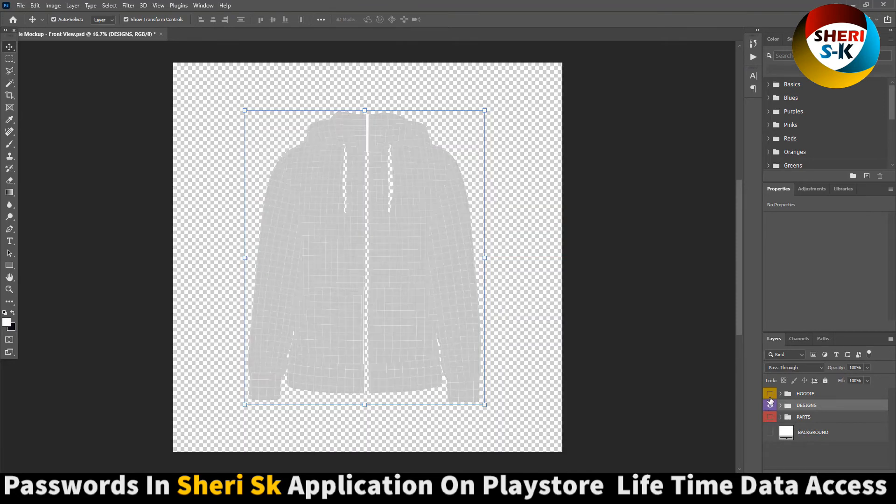
{"action": "left_click", "coordinate": [769, 394]}
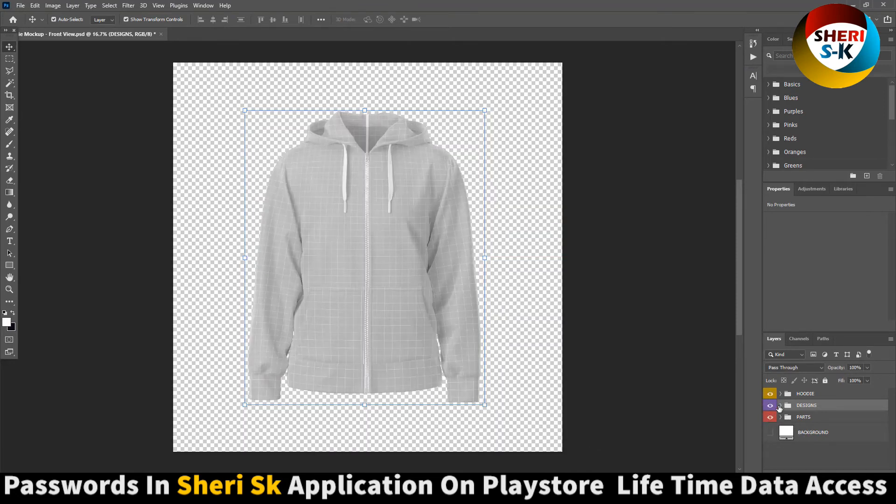
{"action": "left_click", "coordinate": [780, 405]}
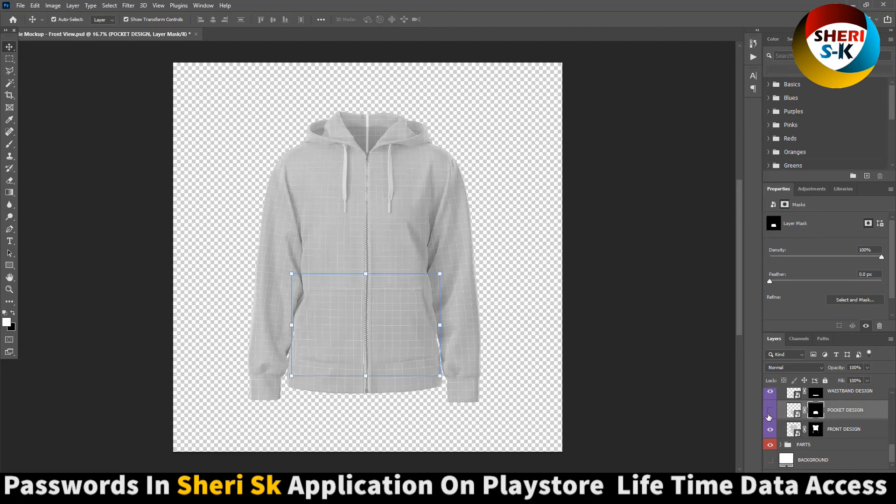
{"action": "left_click", "coordinate": [769, 414]}
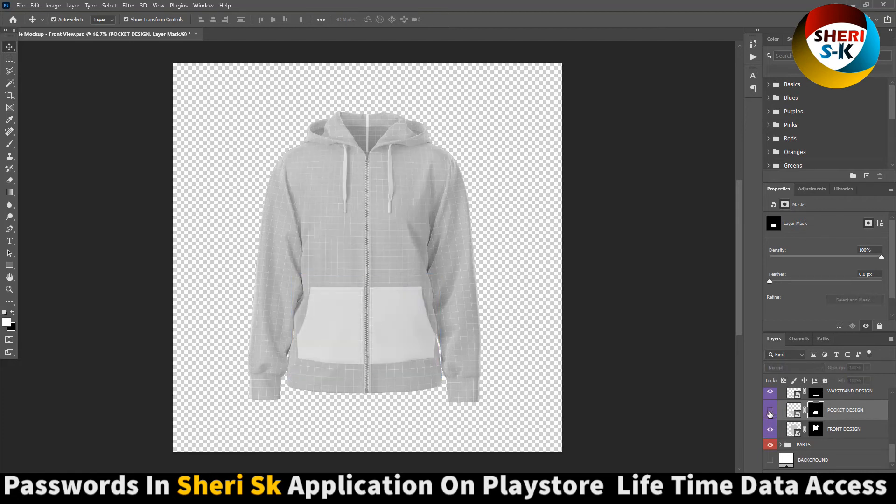
{"action": "left_click", "coordinate": [769, 414]}
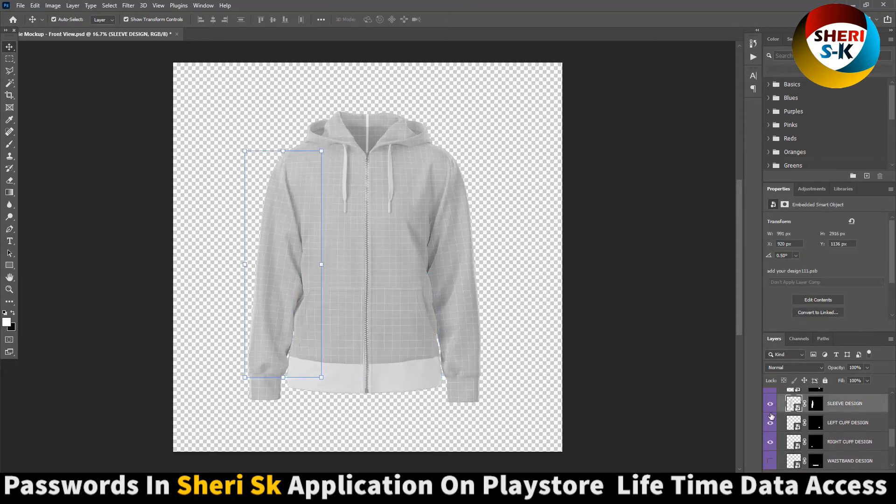
Step: Toggle the sleeve and cuff design layers, then open the Half Side View mockup
{"action": "left_click", "coordinate": [770, 403]}
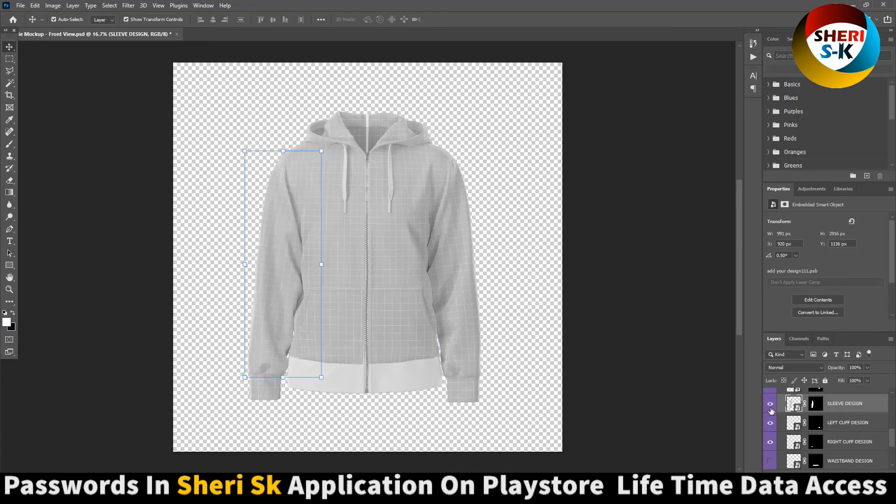
{"action": "left_click", "coordinate": [770, 426]}
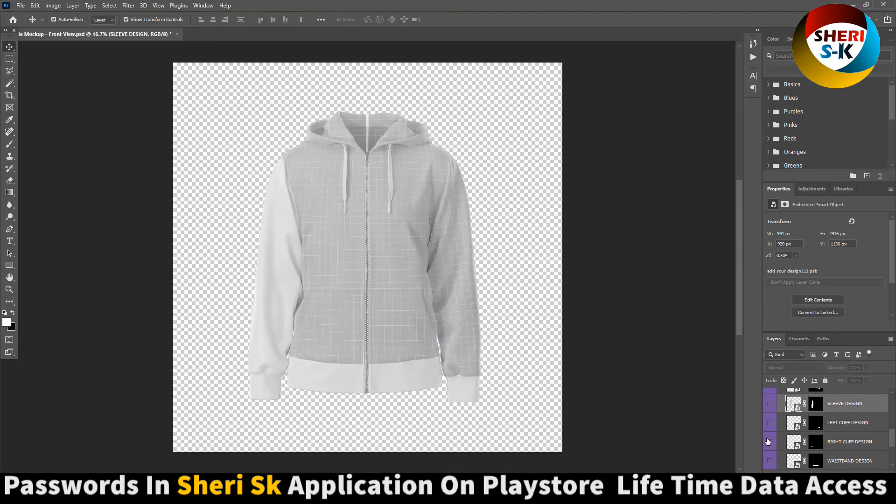
{"action": "left_click", "coordinate": [768, 422]}
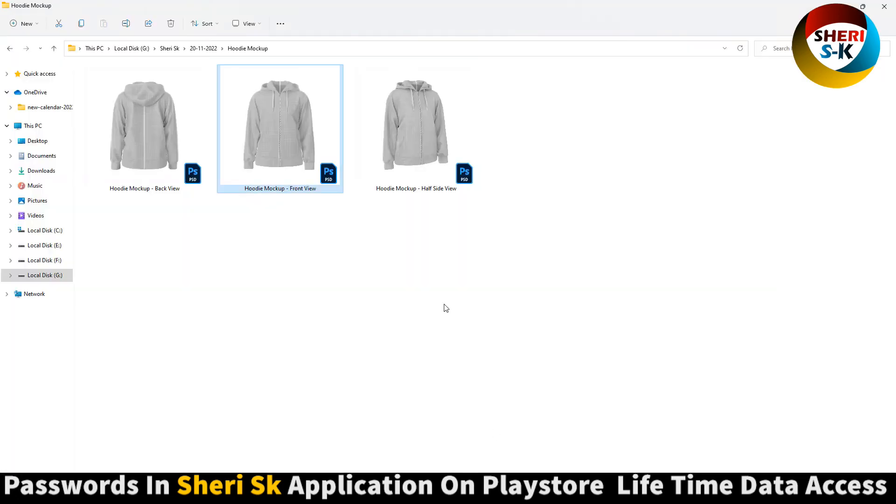
{"action": "double_click", "coordinate": [416, 125]}
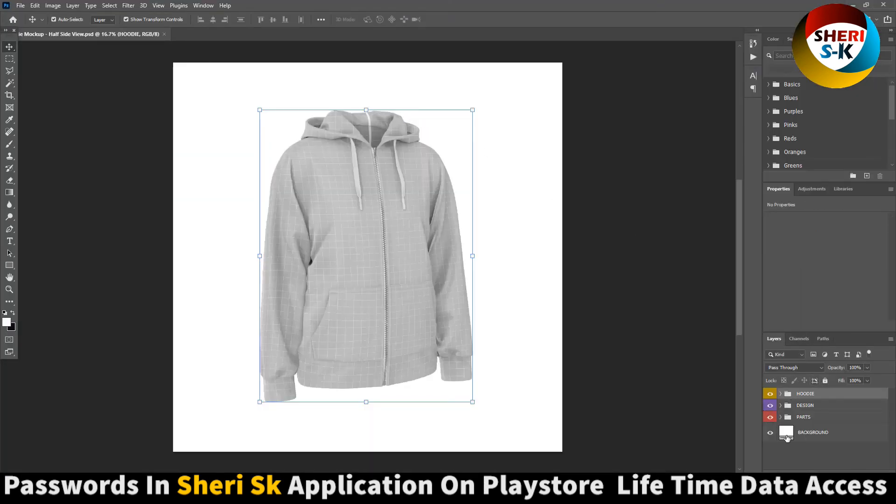
Step: Set the background to black, try grey 909090 but cancel, and restore the drawstrings
{"action": "double_click", "coordinate": [785, 432]}
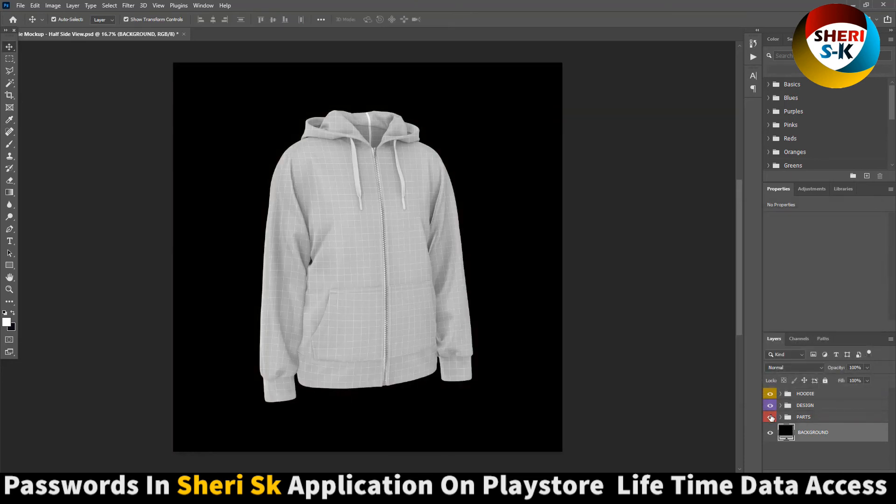
{"action": "left_click", "coordinate": [769, 411]}
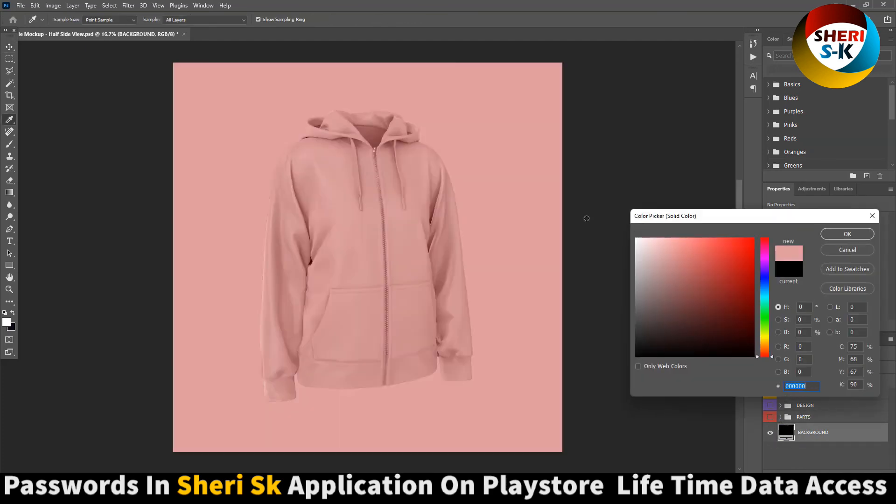
{"action": "type", "text": "909090"}
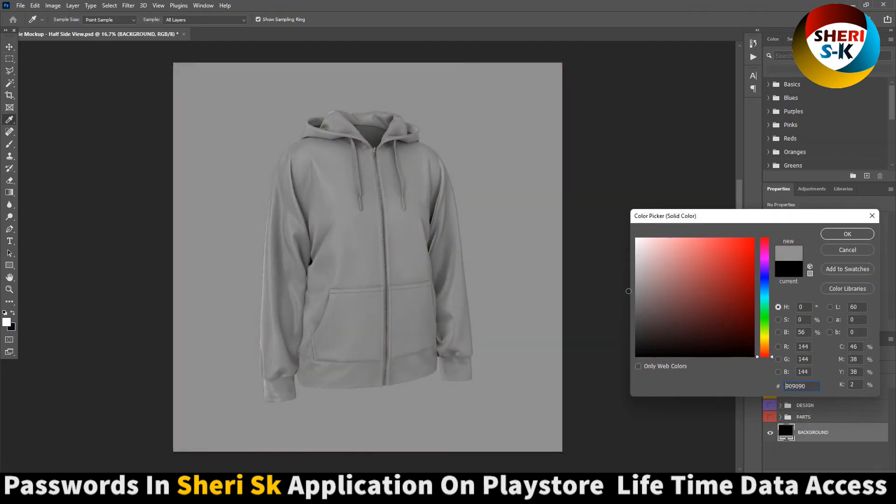
{"action": "left_click", "coordinate": [846, 233]}
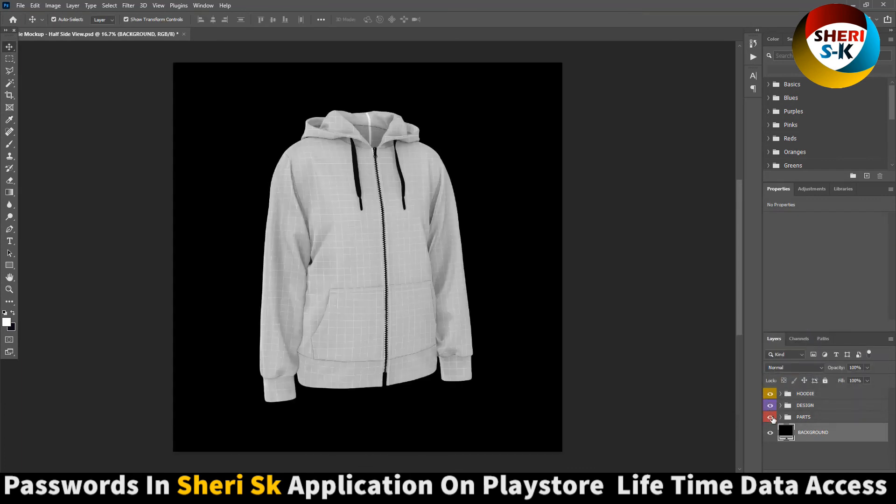
{"action": "left_click", "coordinate": [770, 416]}
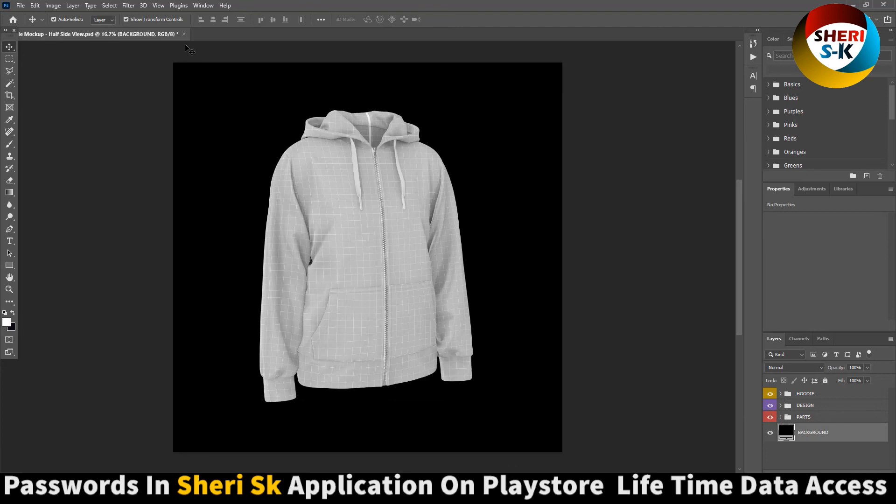